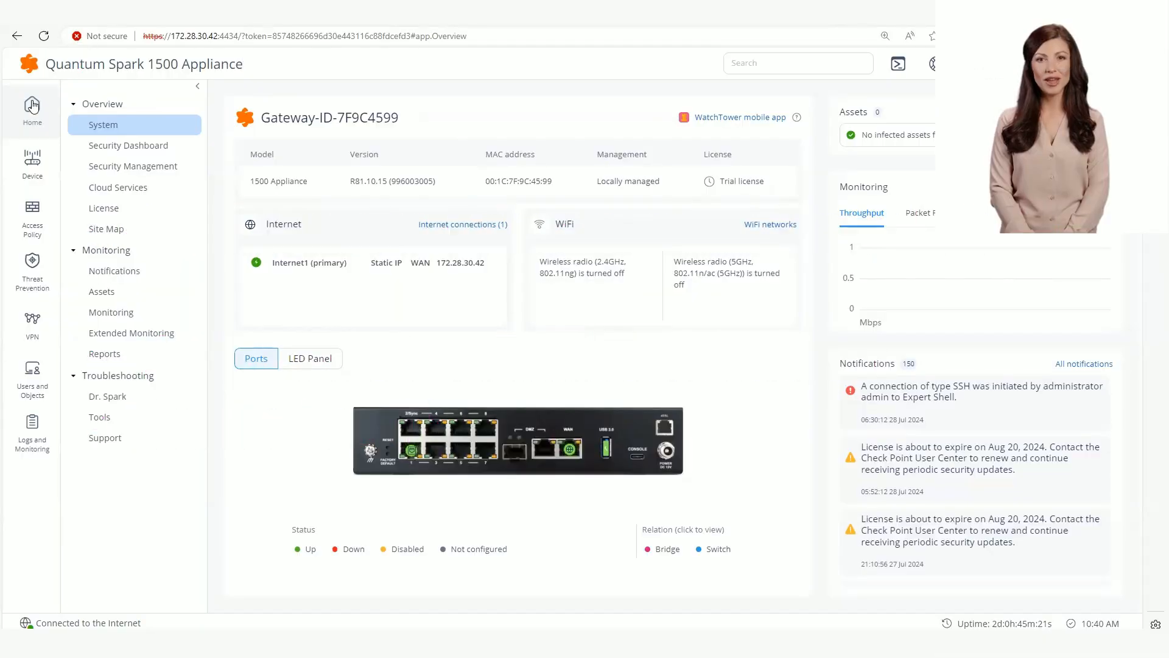
Step: Require Two-Factor Authentication for remote access VPN users under Blade Control and accept the warning
left_click(32, 321)
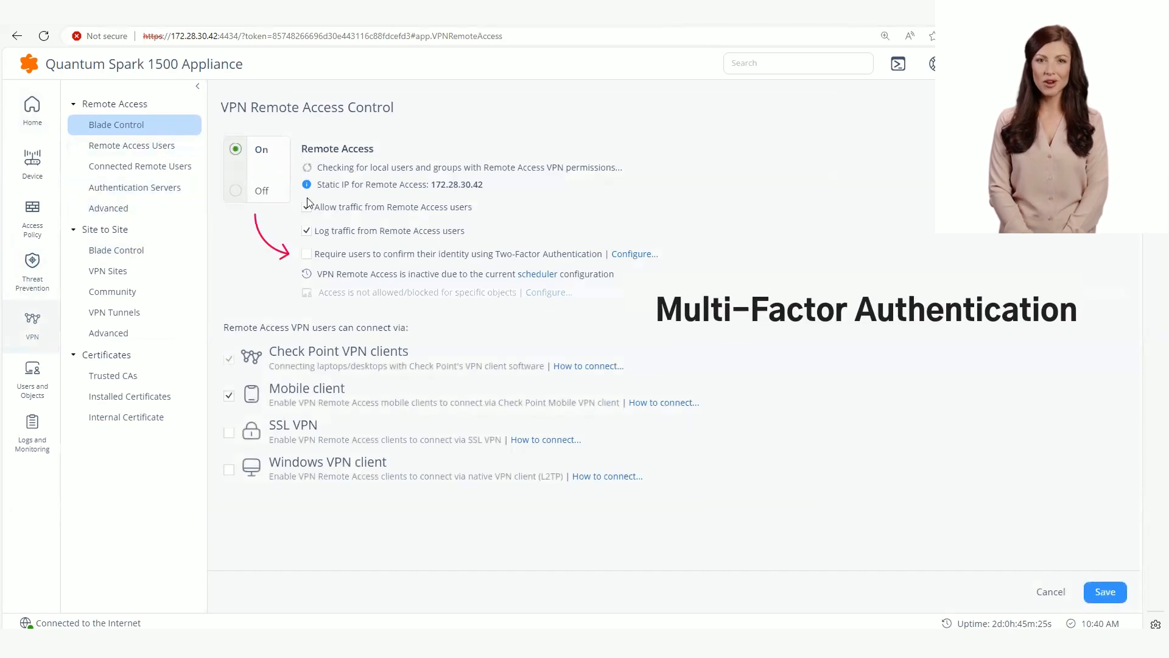
left_click(306, 253)
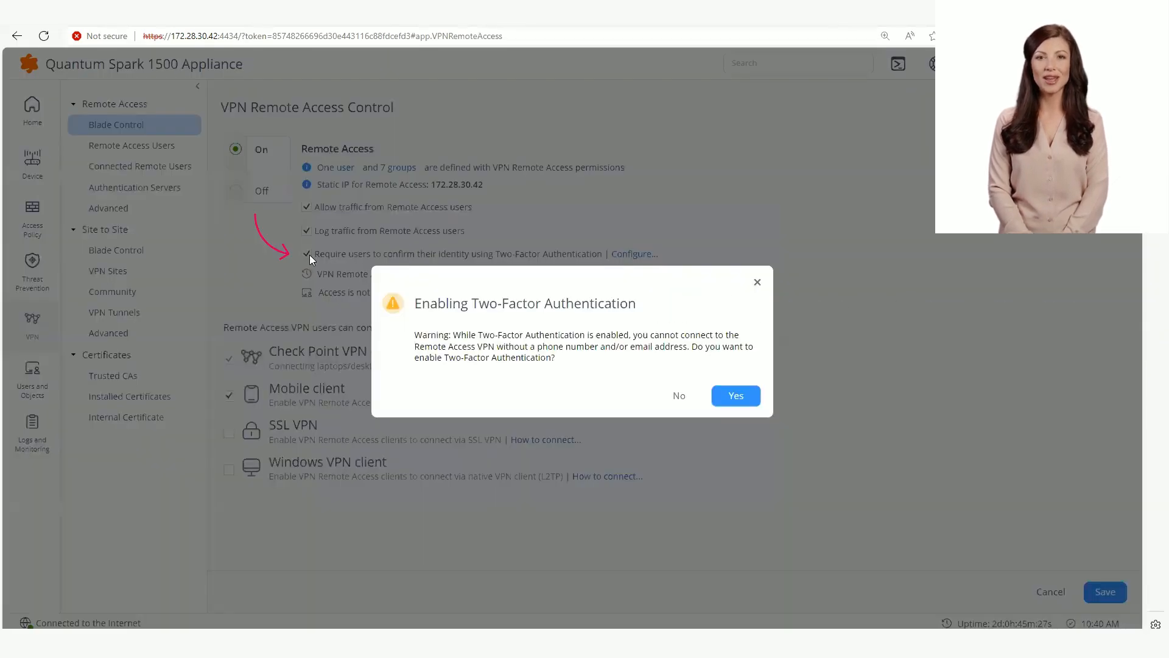
left_click(735, 395)
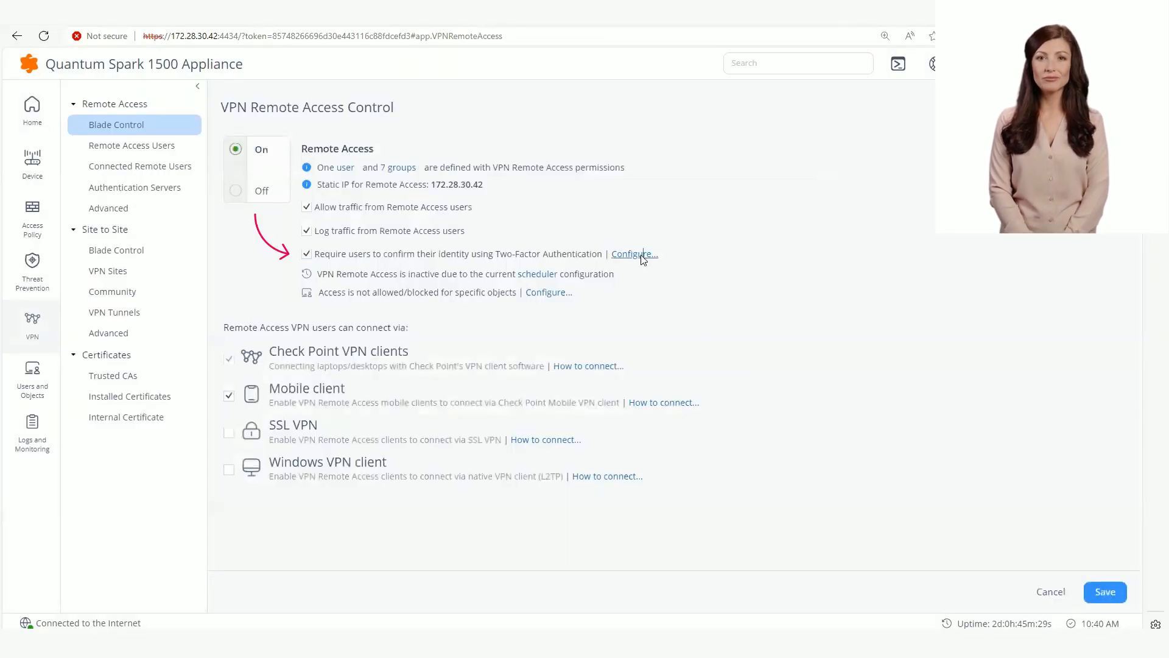
Step: Save the two-factor settings with SMS and Email Check Point providers, then show Remote Access Users
left_click(634, 254)
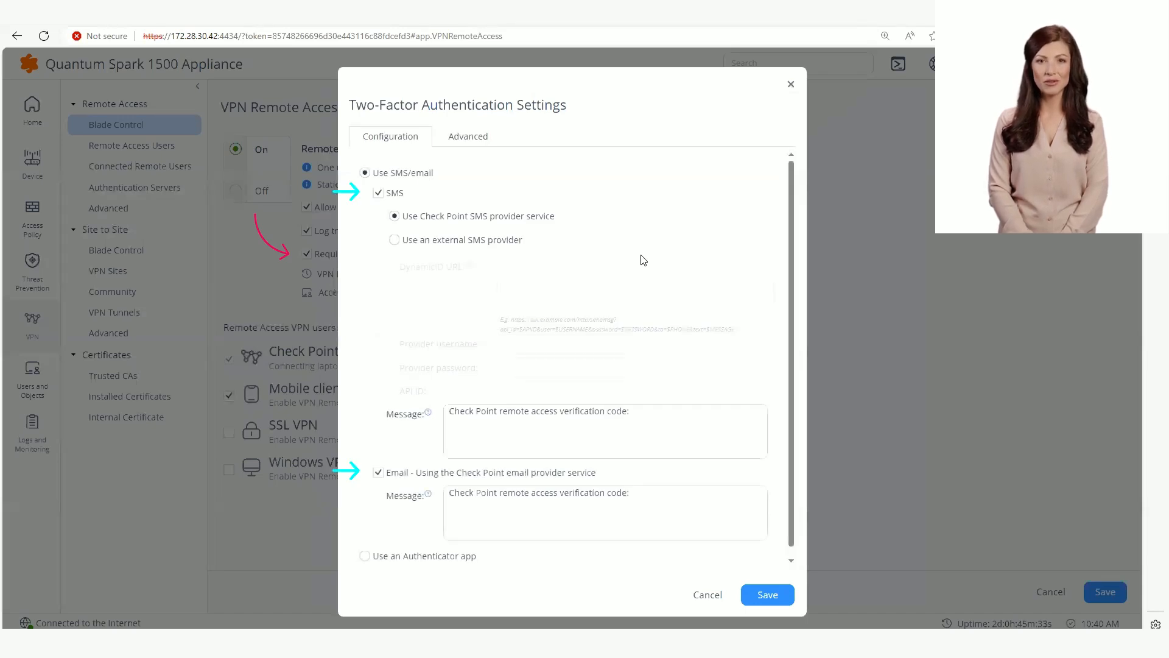
mouse_move(437, 226)
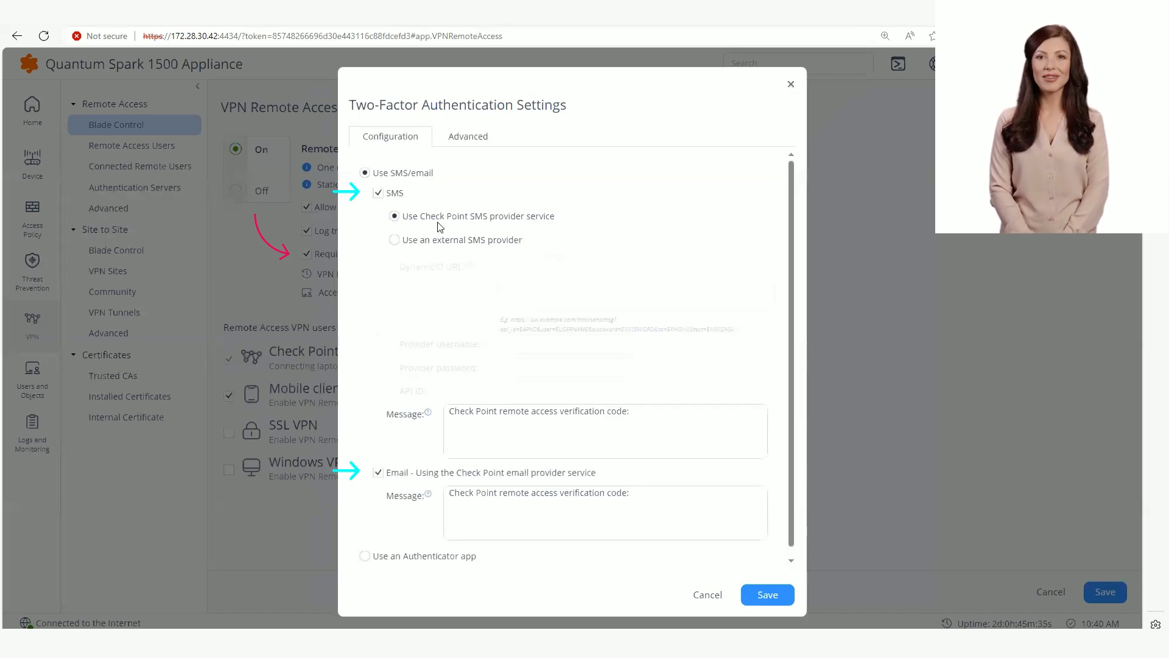
mouse_move(768, 594)
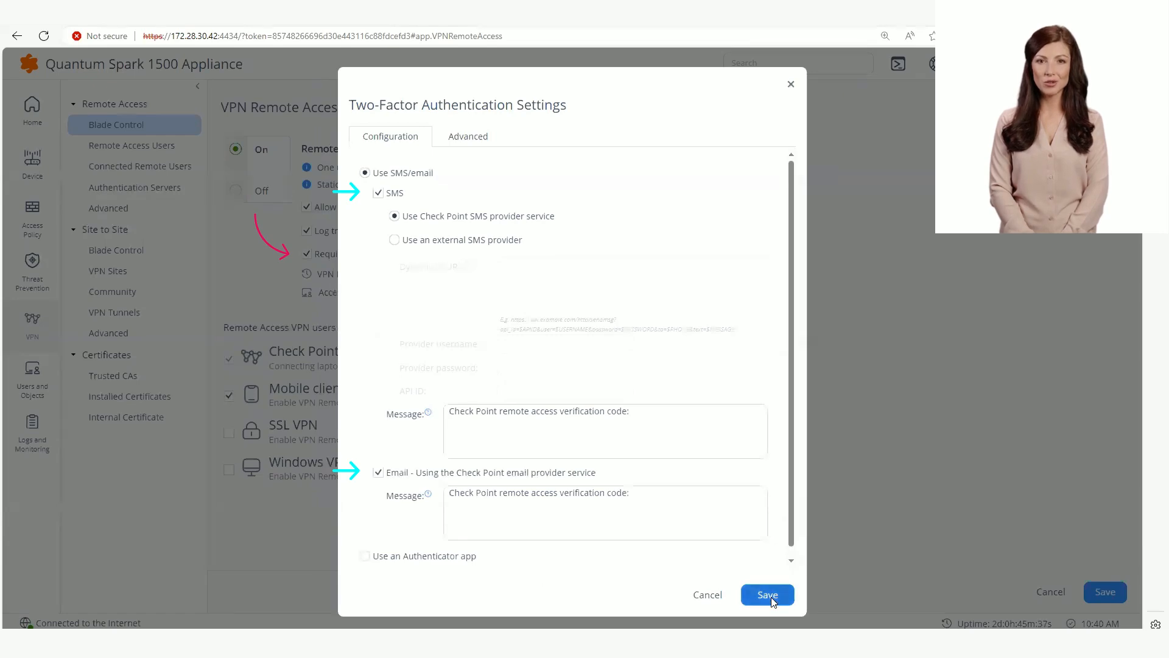
left_click(768, 594)
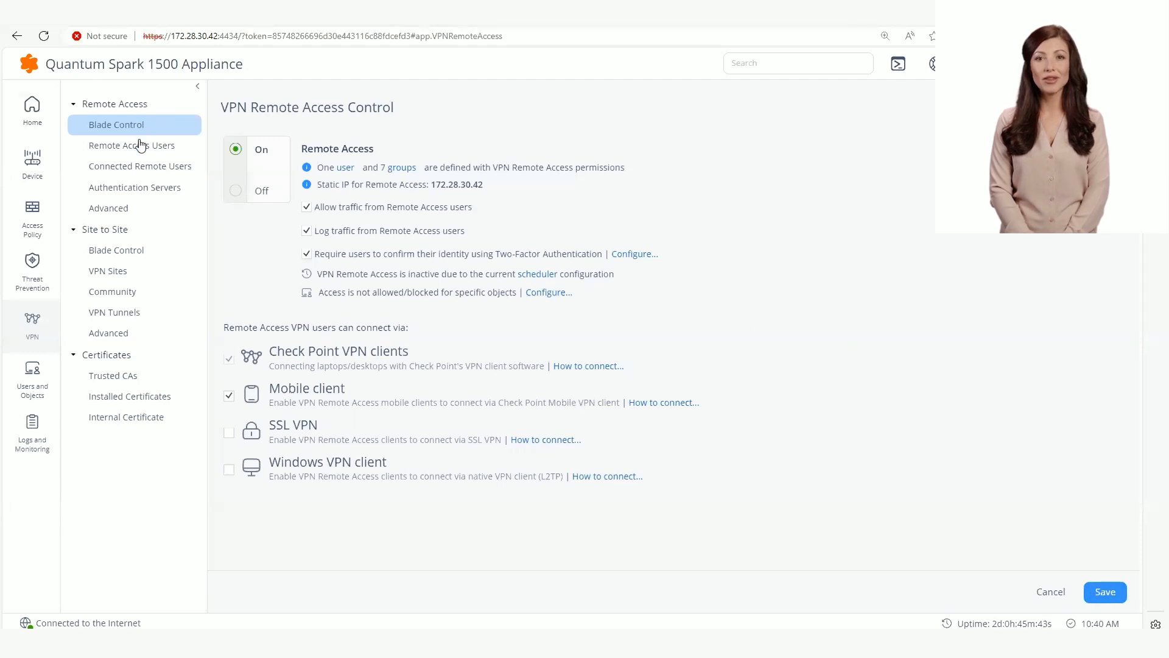
left_click(131, 145)
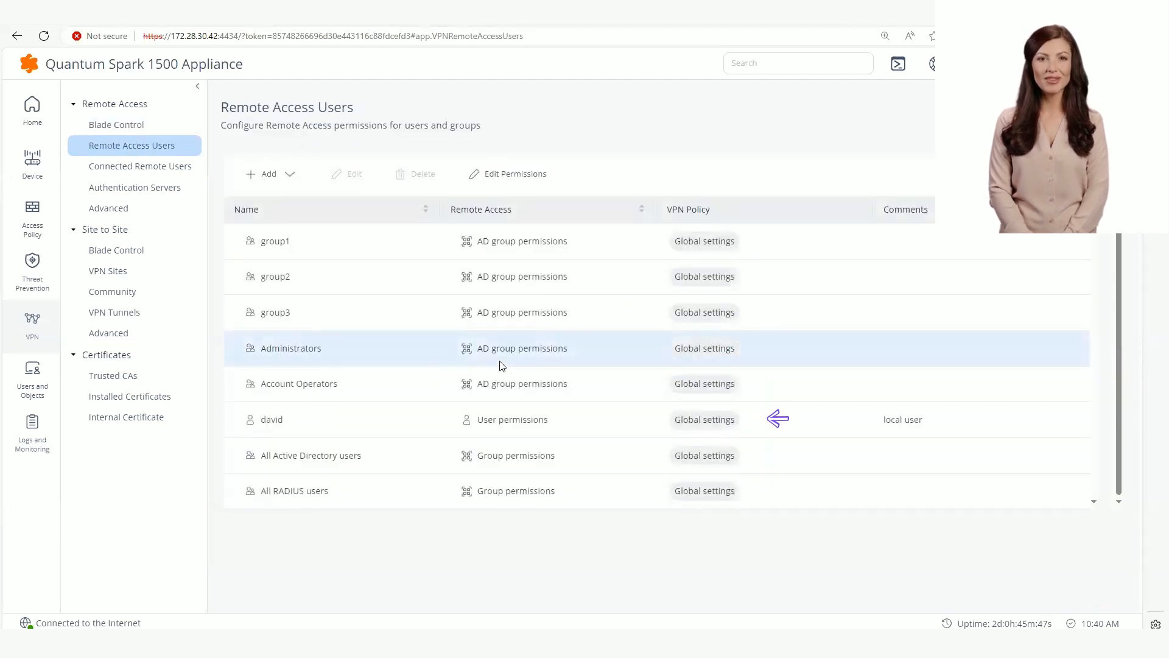
Step: Let user david override global settings, enforce two-factor and verify with an Authenticator app
left_click(272, 419)
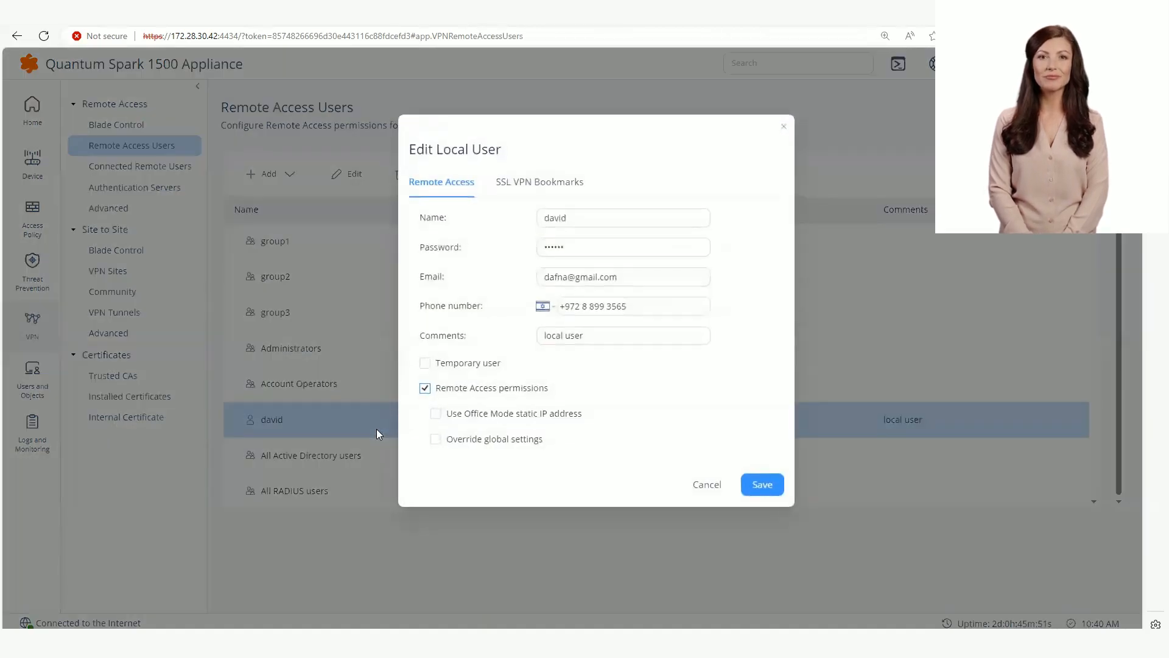
mouse_move(559, 404)
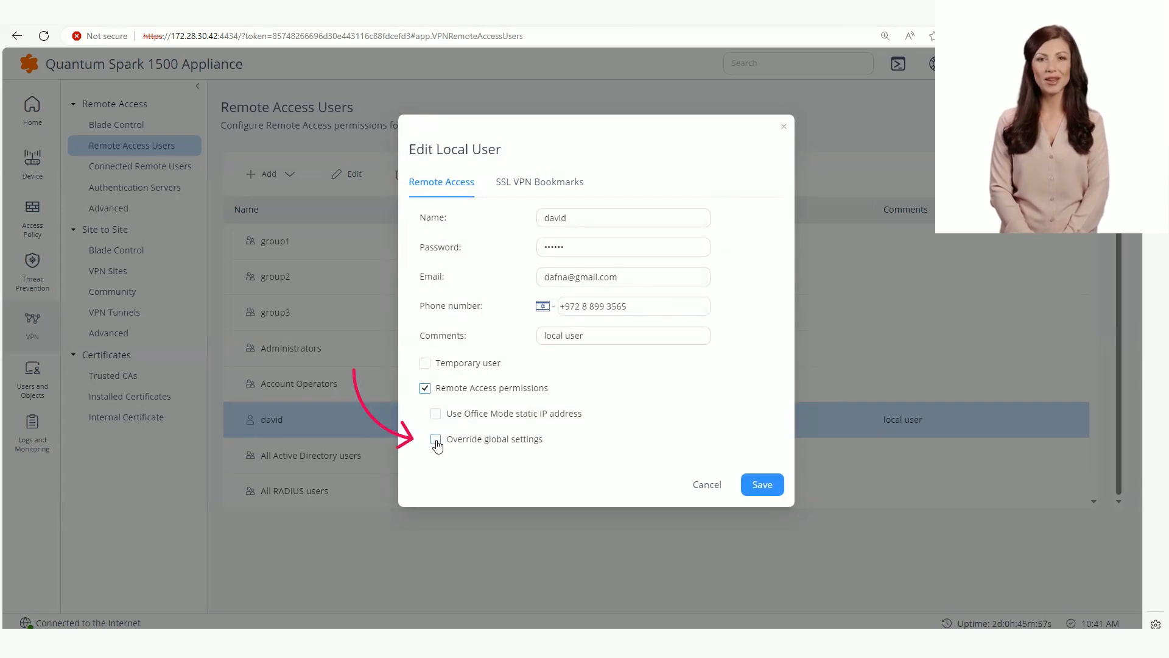
left_click(436, 439)
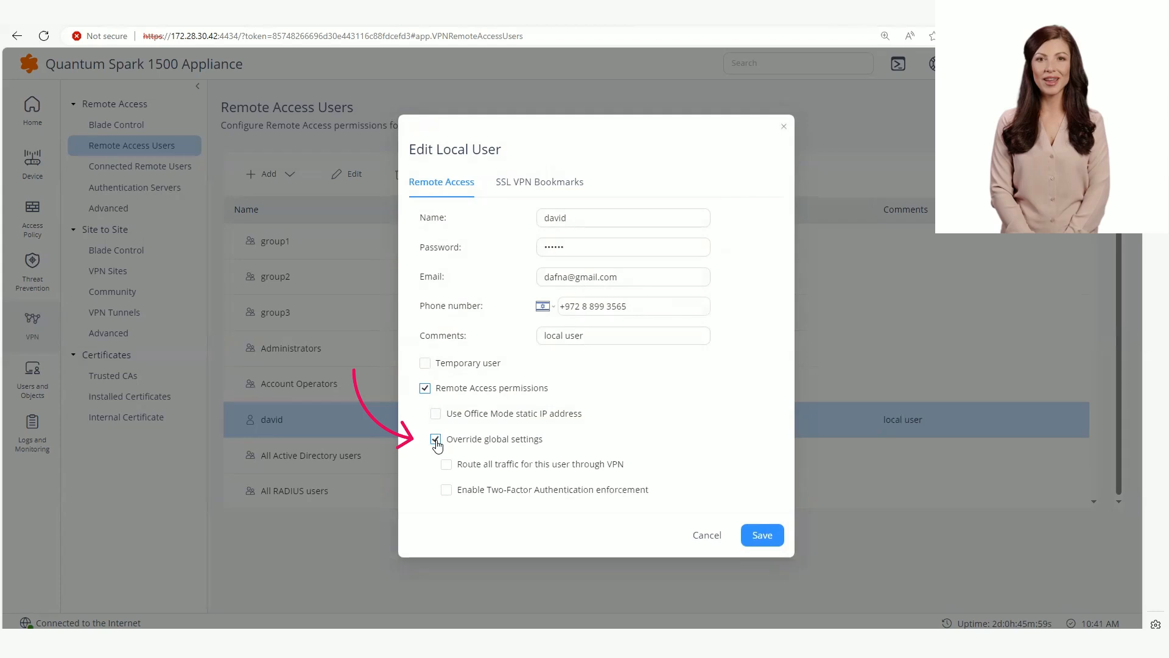
left_click(440, 489)
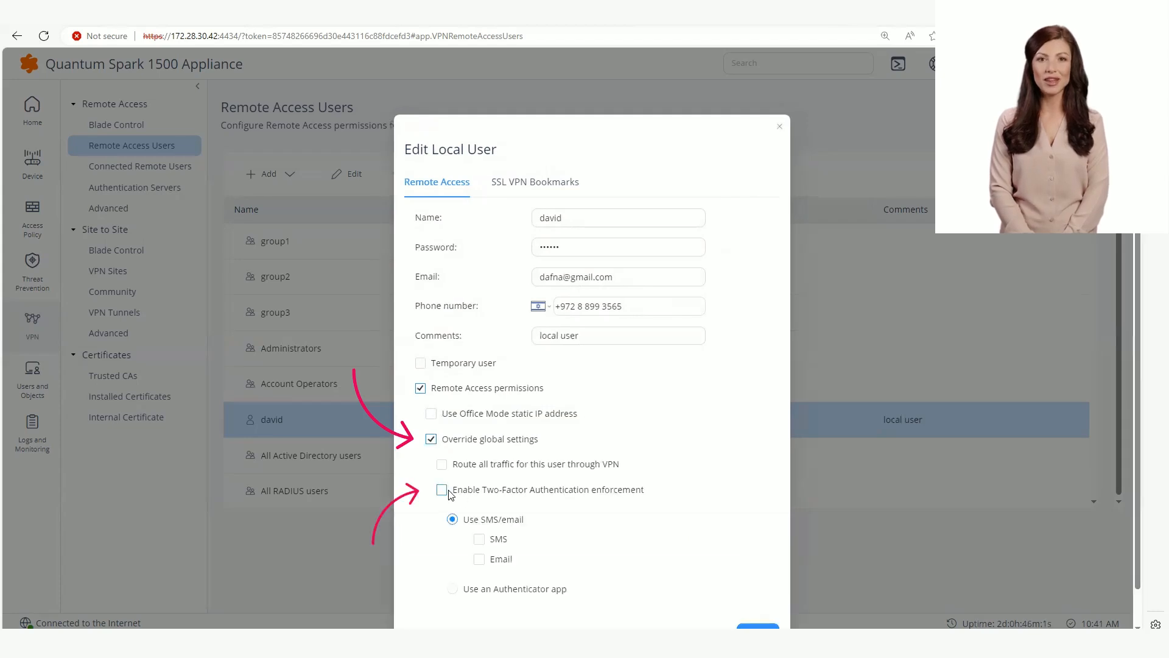
left_click(441, 490)
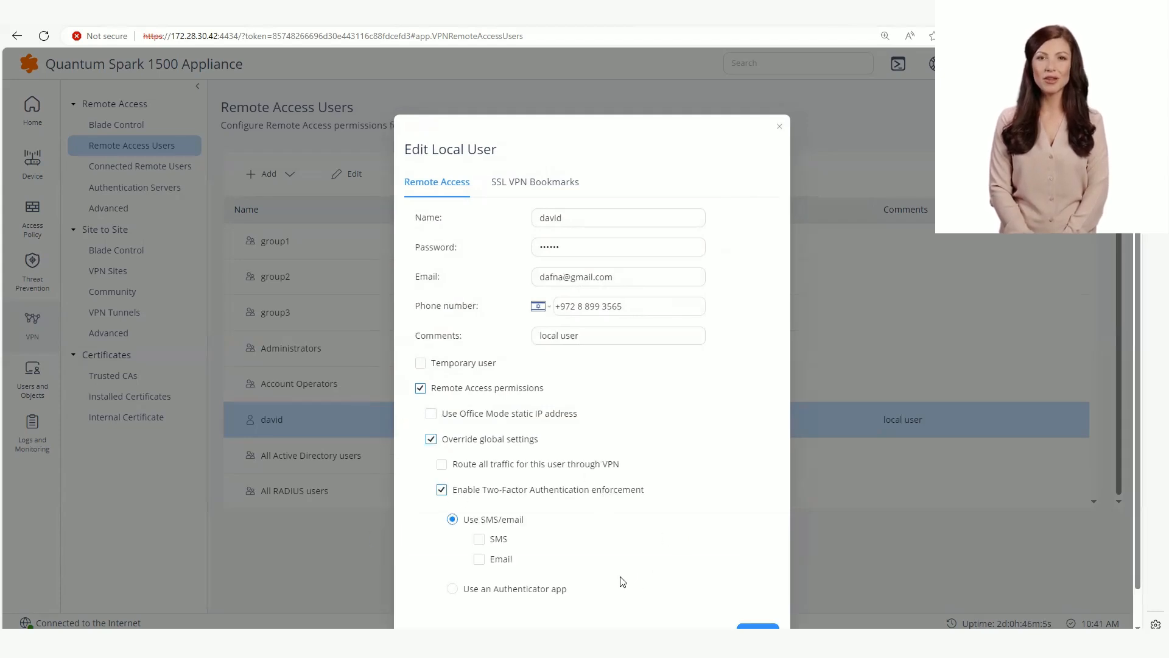
mouse_move(493, 599)
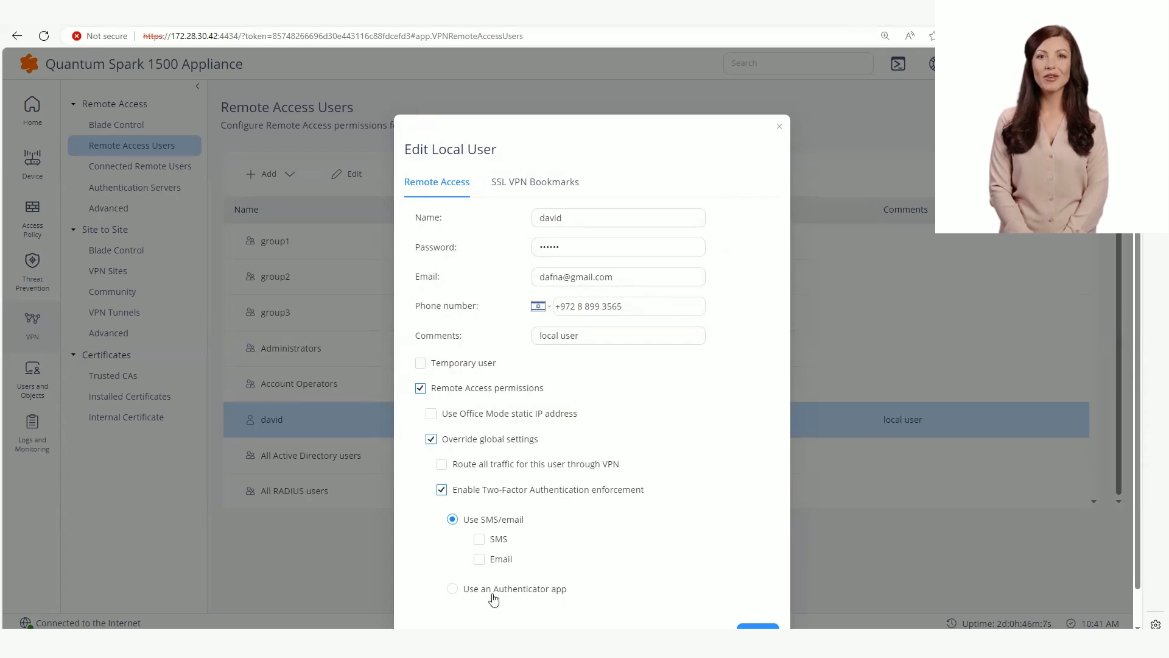
left_click(452, 589)
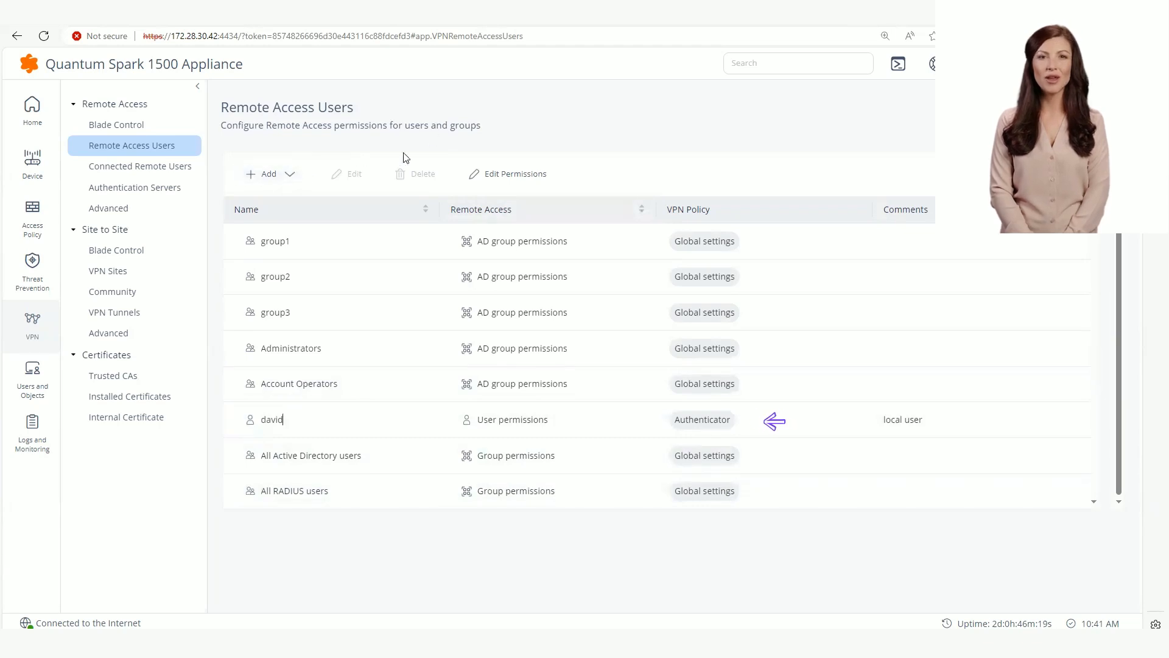
mouse_move(119, 239)
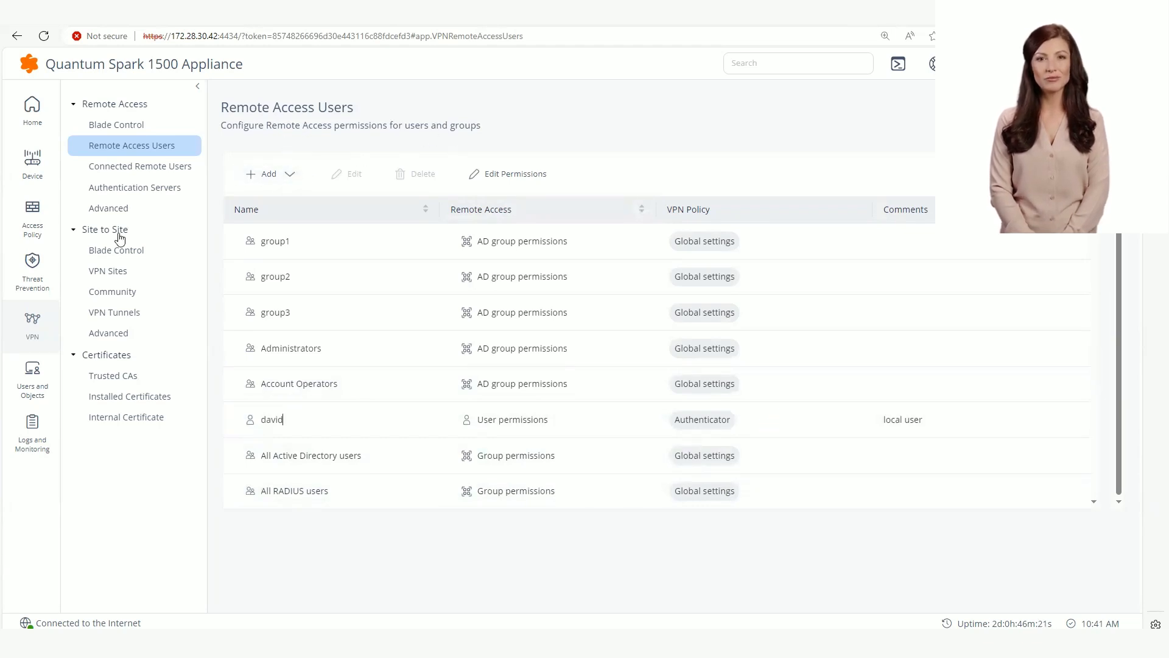
left_click(109, 208)
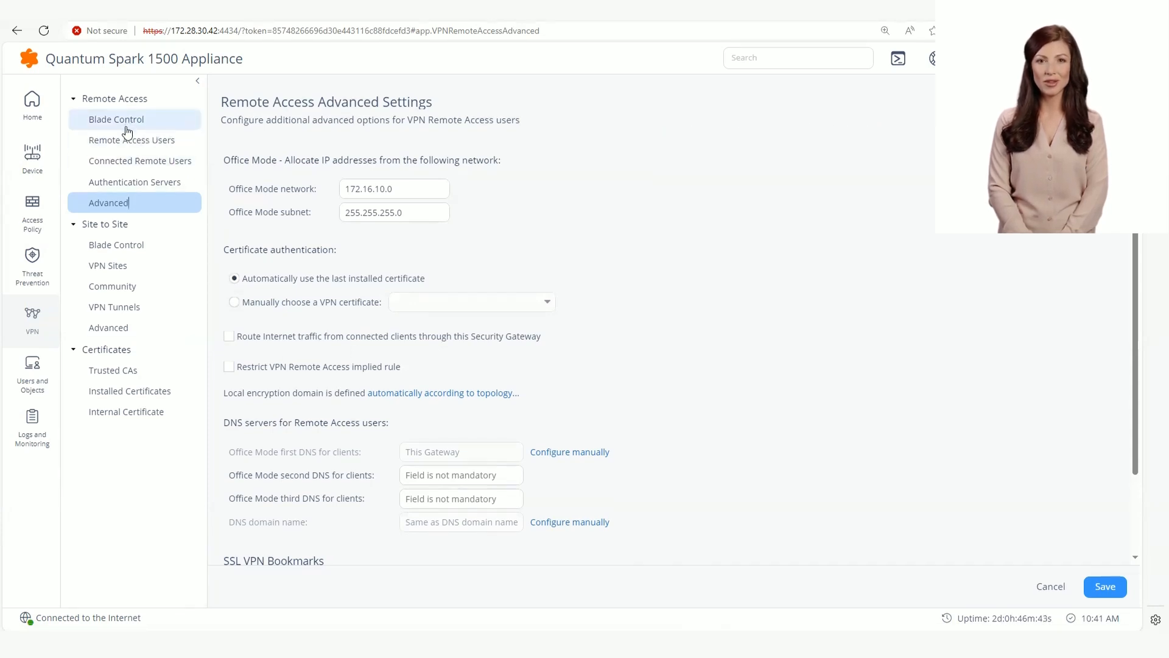
left_click(132, 139)
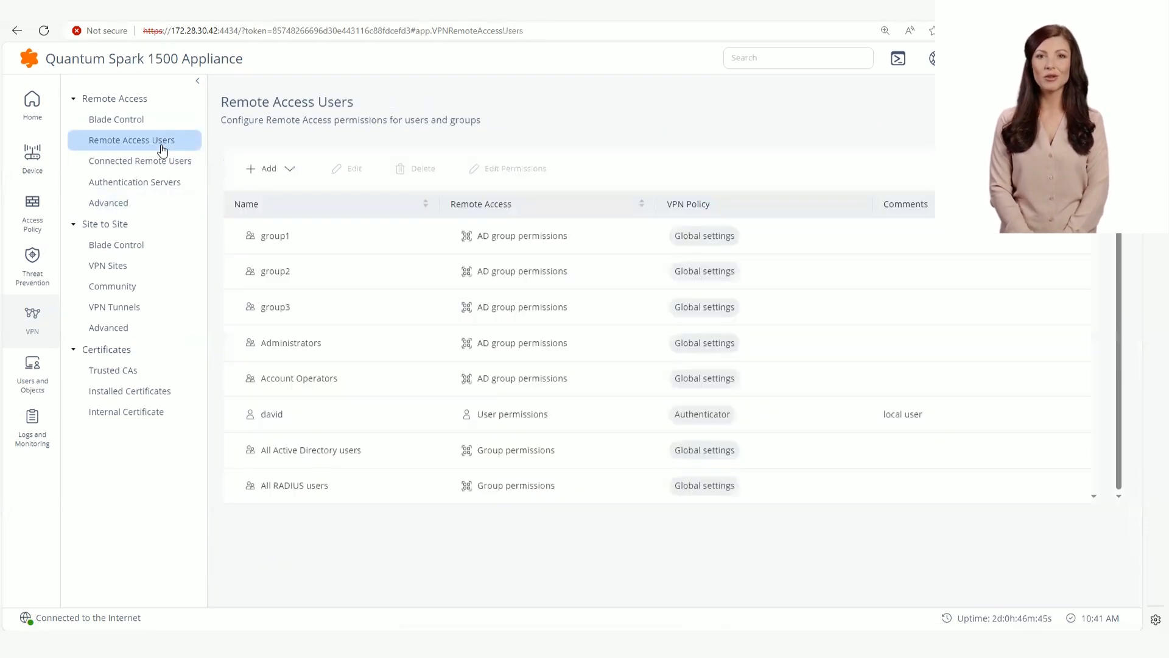
Step: Route all of david's traffic through the VPN and save his updated policy
left_click(271, 414)
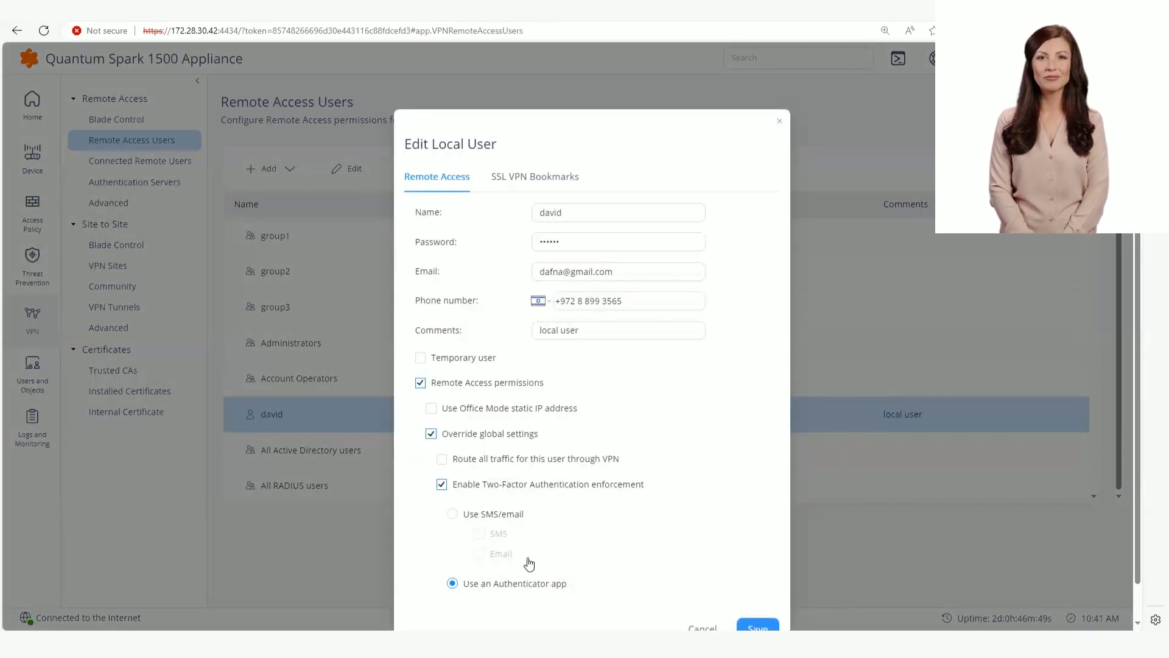
left_click(441, 459)
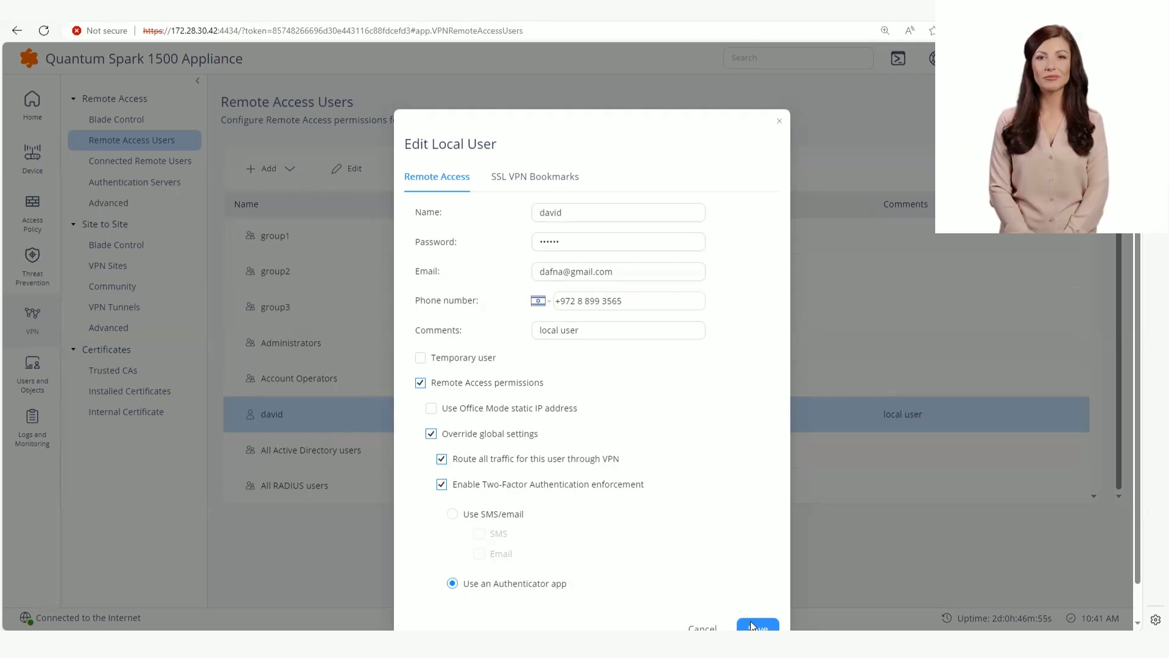
left_click(756, 626)
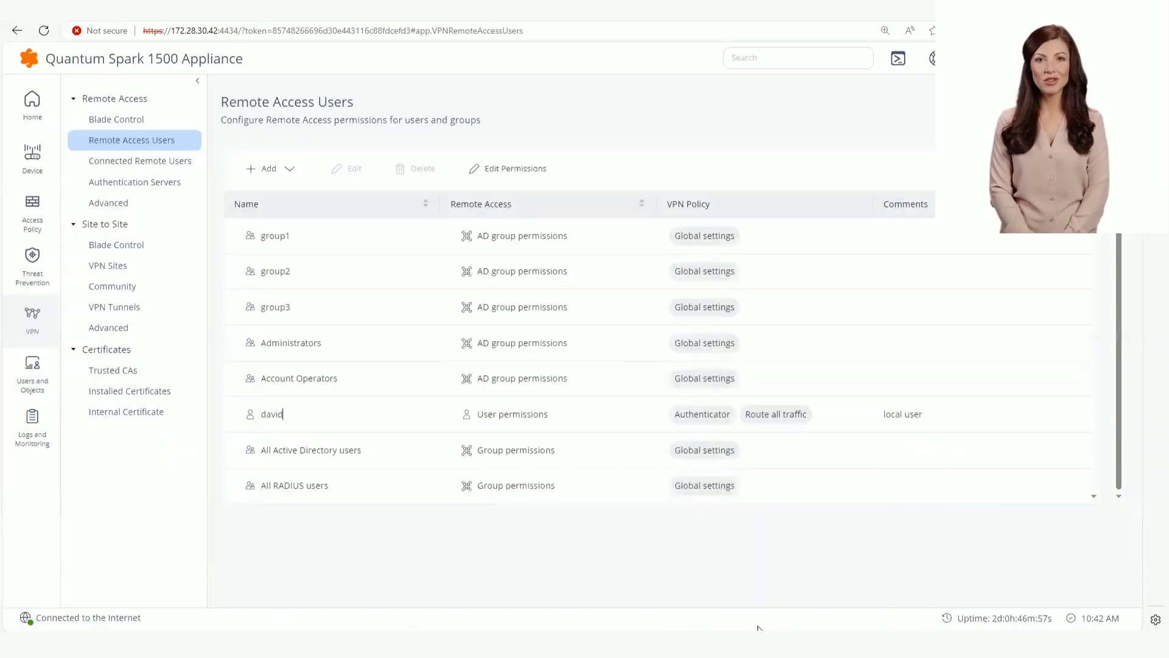